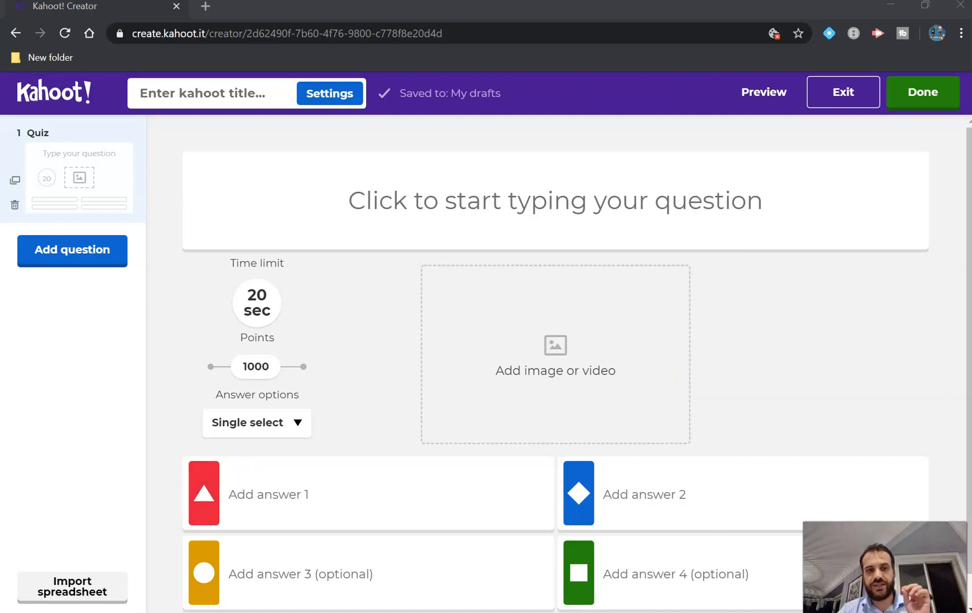
mouse_move(16, 550)
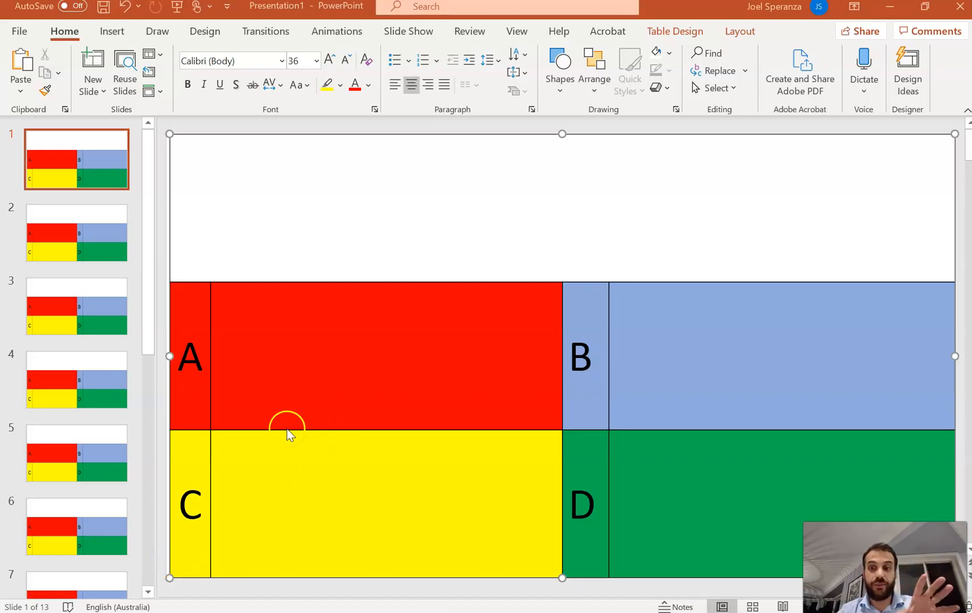
mouse_move(276, 369)
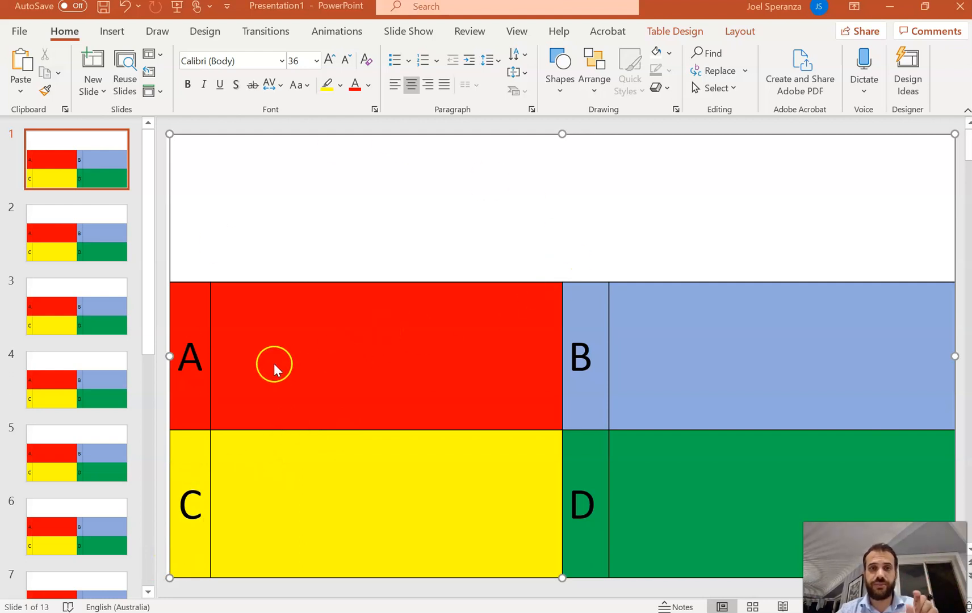
mouse_move(538, 166)
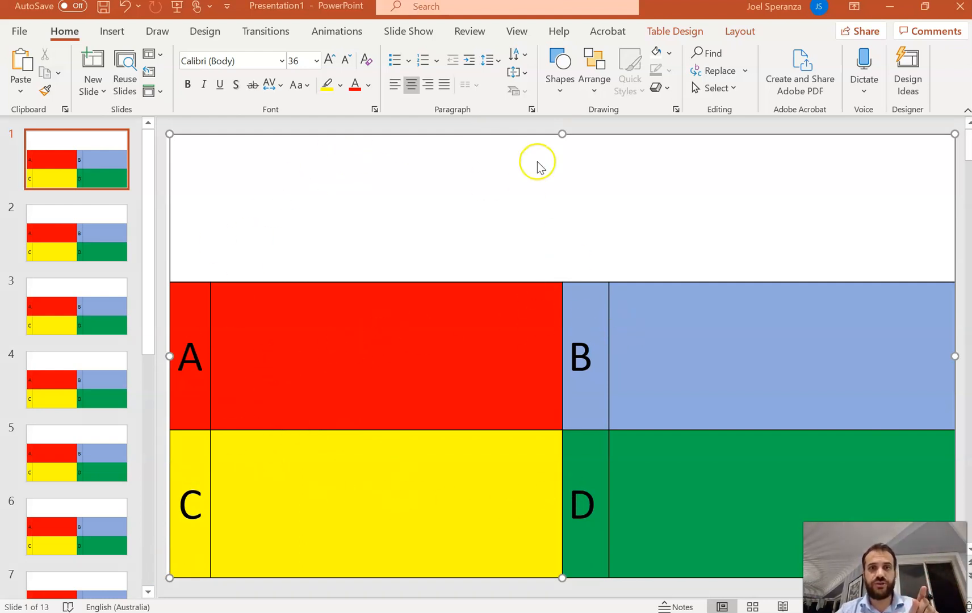
mouse_move(602, 204)
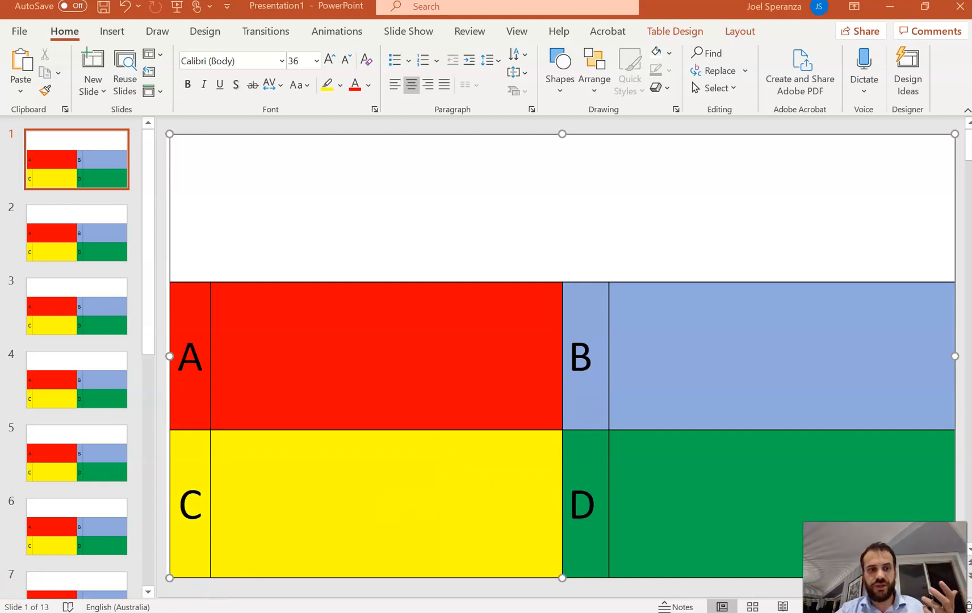
- Enter the matrix addition question and matrix answers A–D into slide 1's table cells
left_click(563, 209)
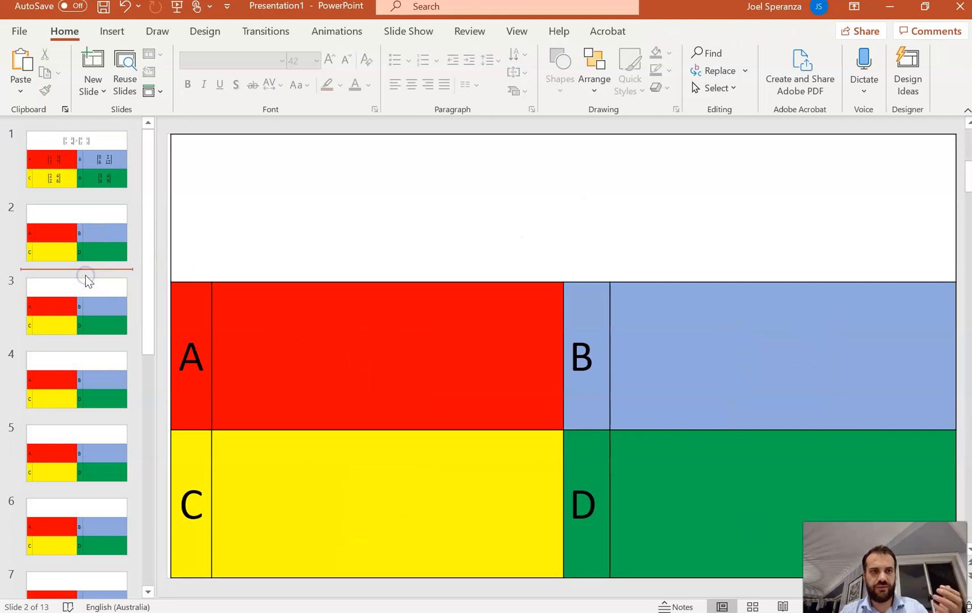
- Paste slide 1 twice so slides 2 and 3 repeat the matrix question, then begin editing slide 3's answer A
left_click(77, 380)
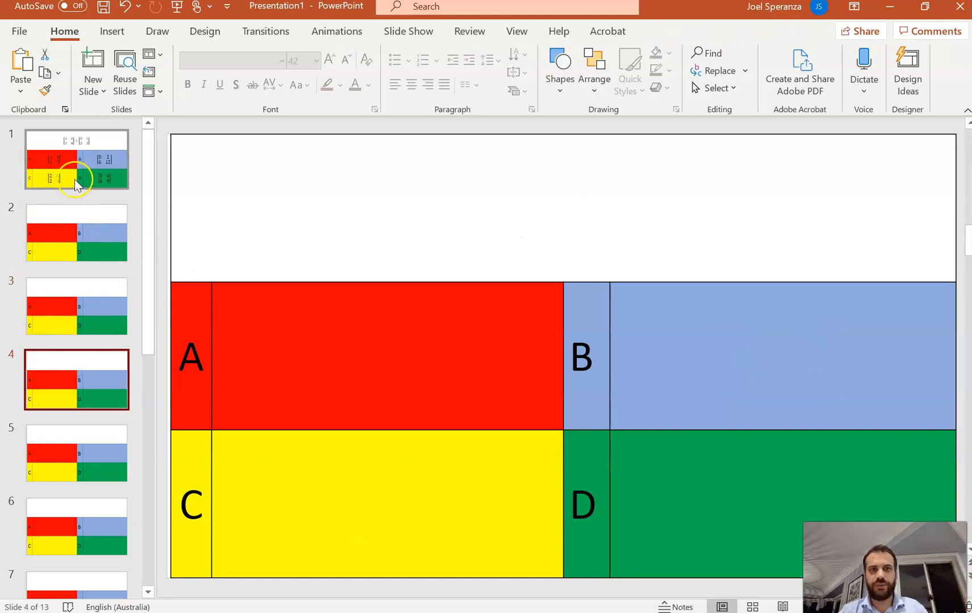
left_click(76, 159)
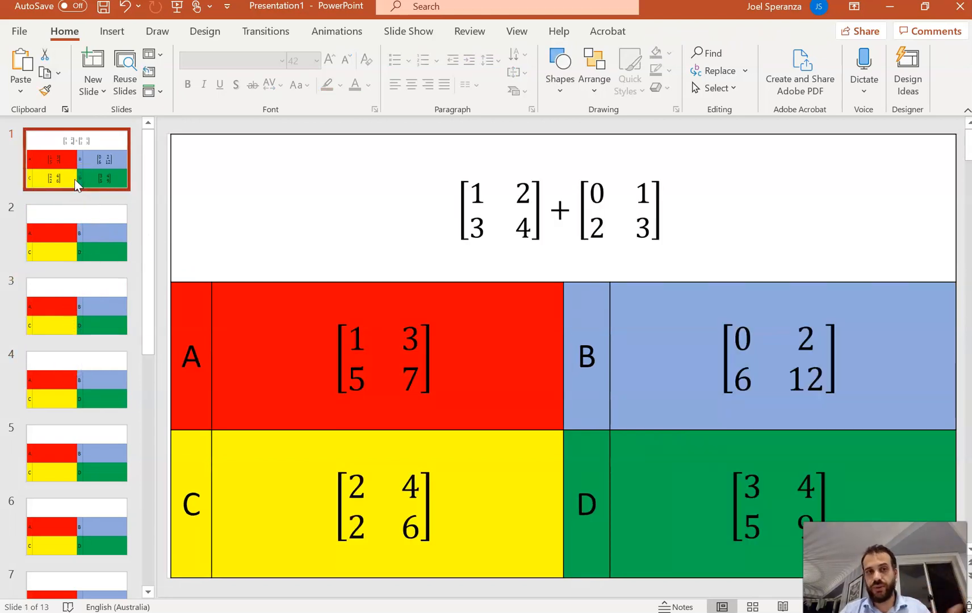
left_click(76, 232)
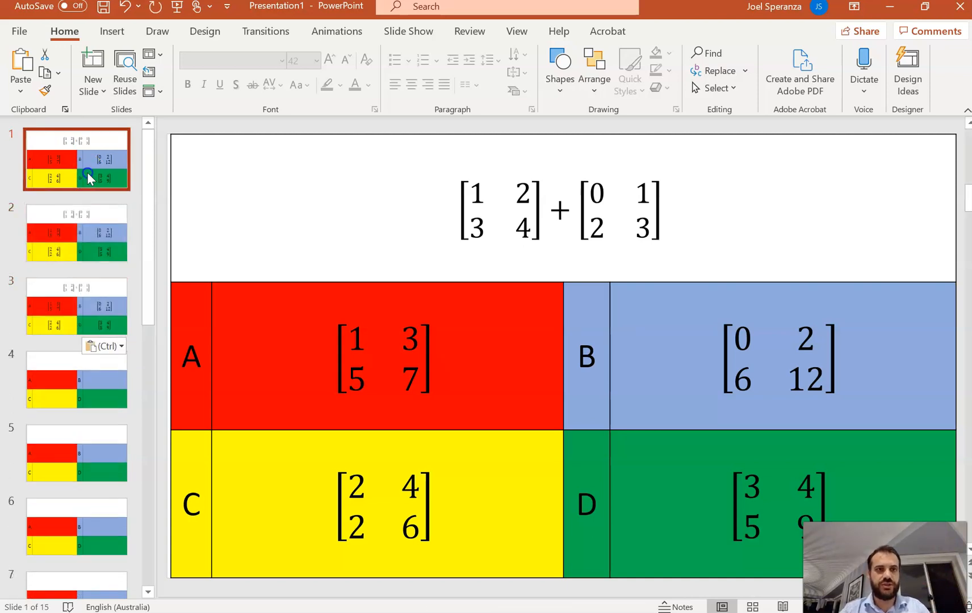
left_click(76, 305)
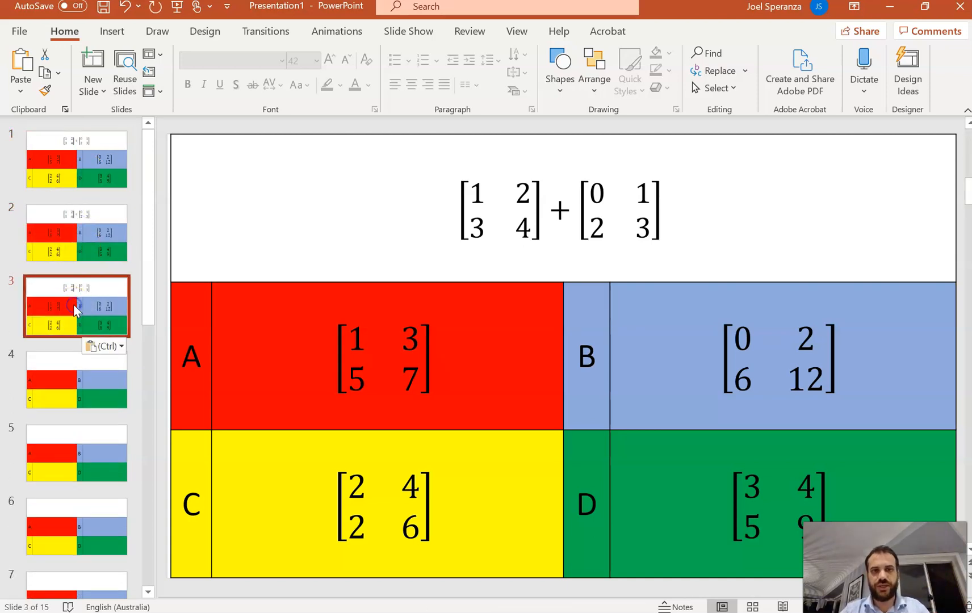
left_click(383, 357)
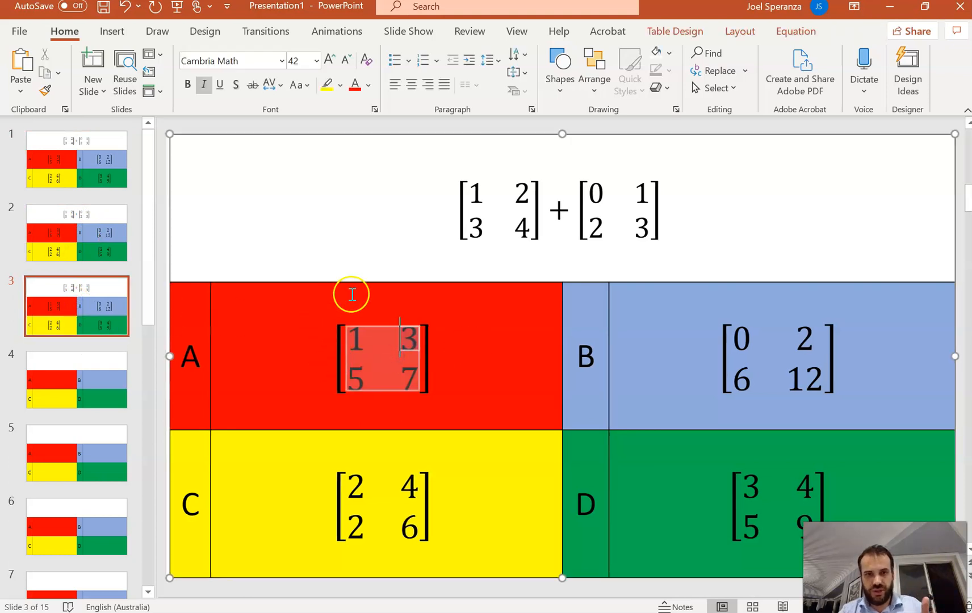
mouse_move(838, 391)
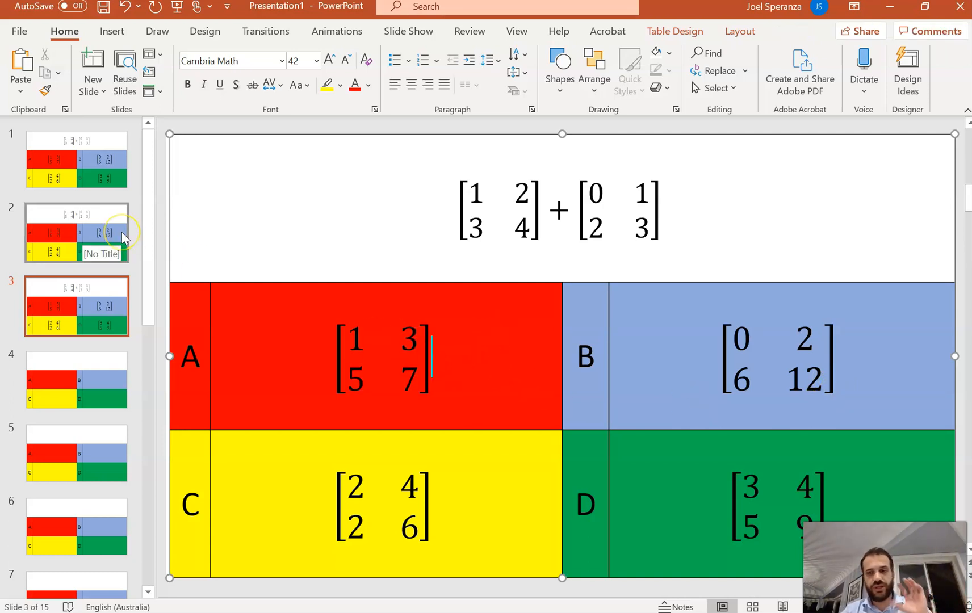
mouse_move(68, 478)
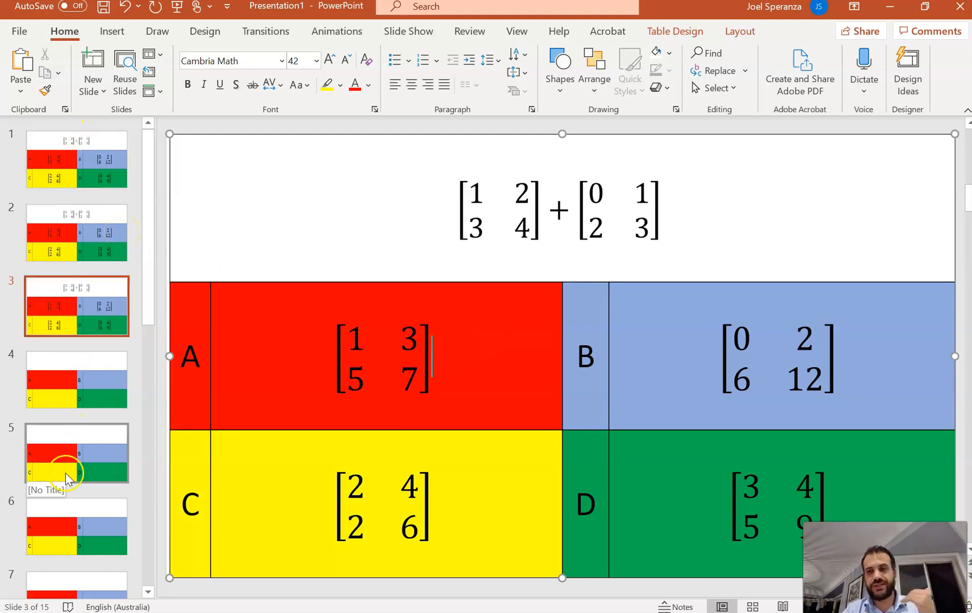
mouse_move(19, 32)
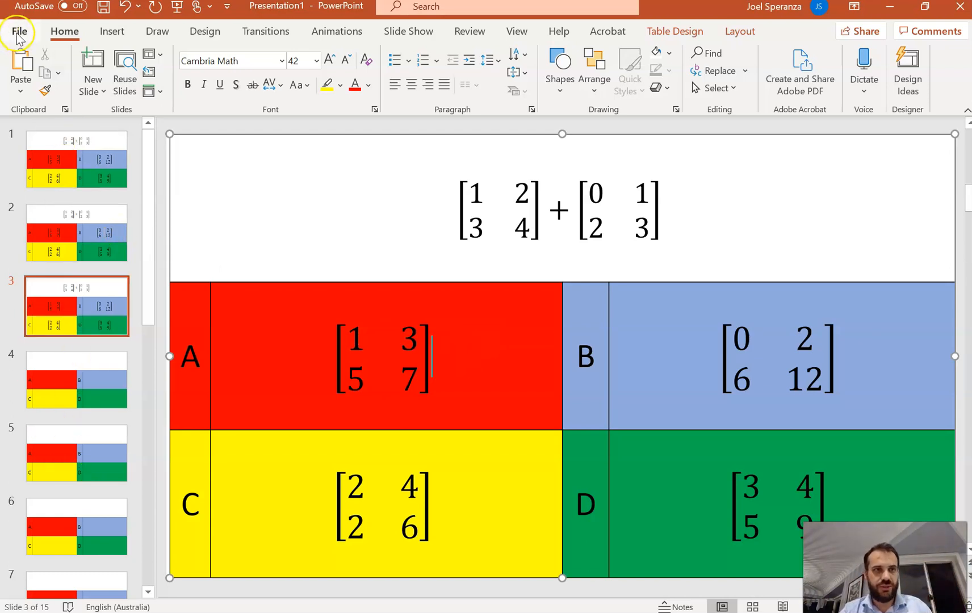
- Export all slides of the deck as JPEG File Interchange Format images
left_click(20, 32)
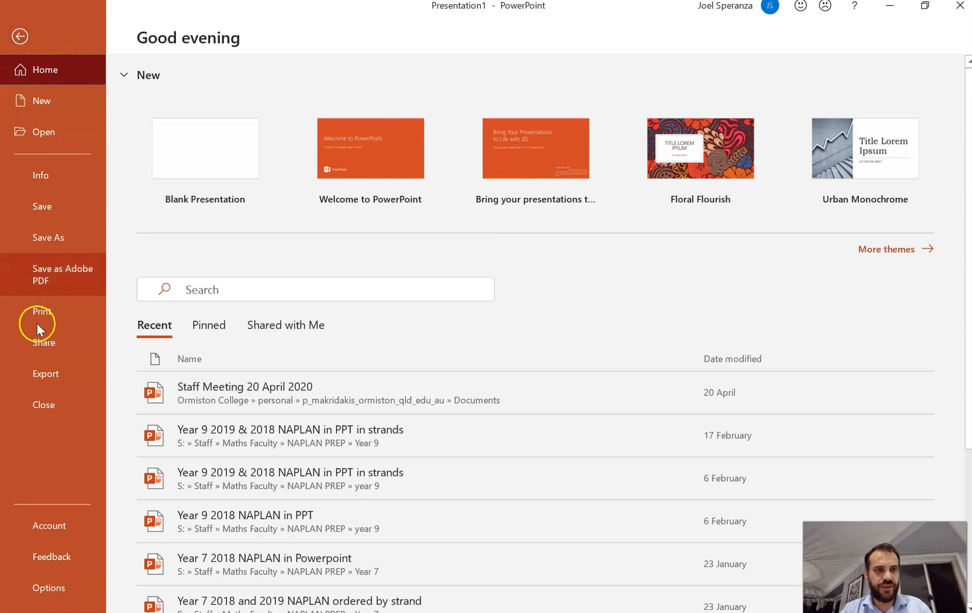
left_click(46, 373)
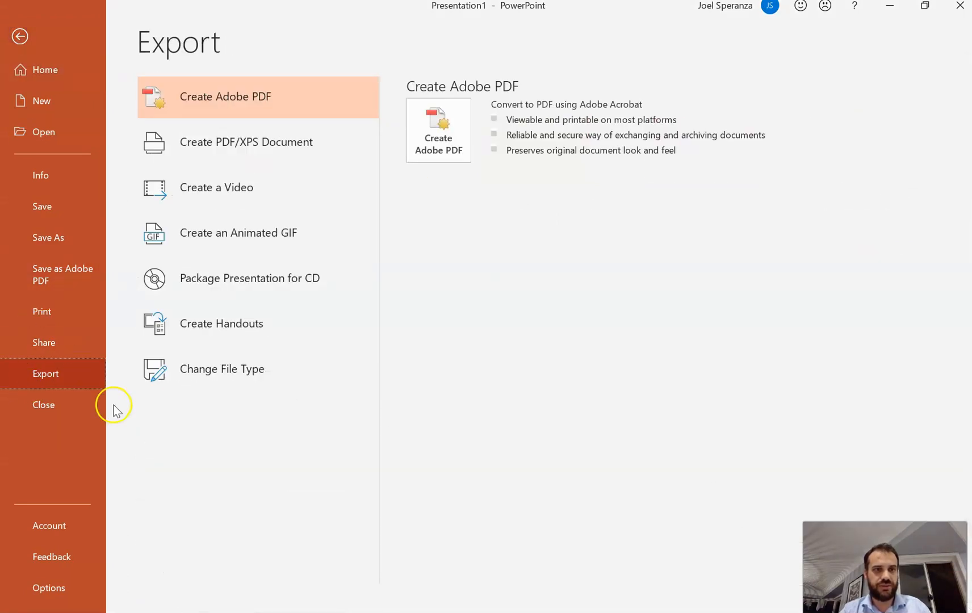
left_click(222, 369)
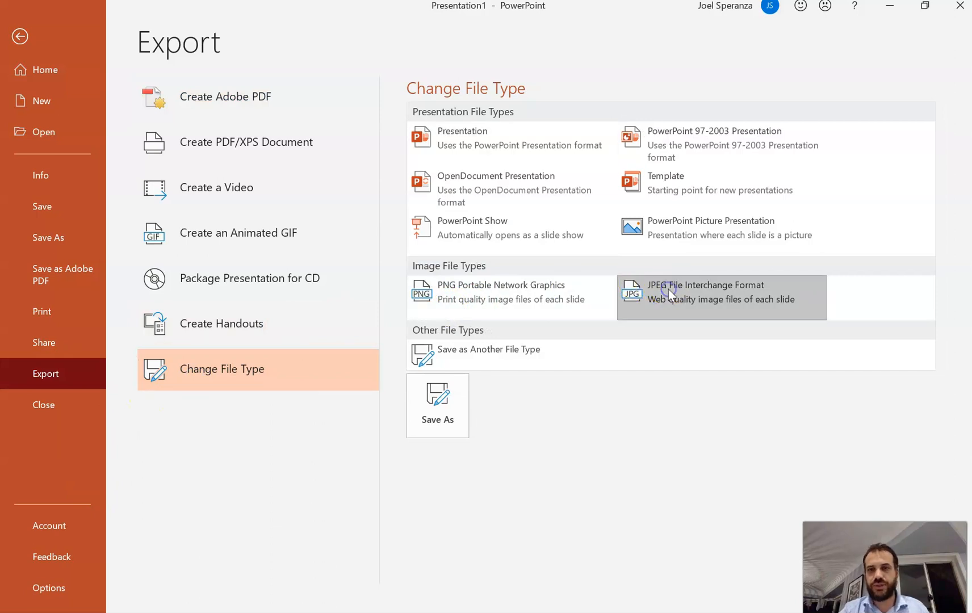
left_click(438, 405)
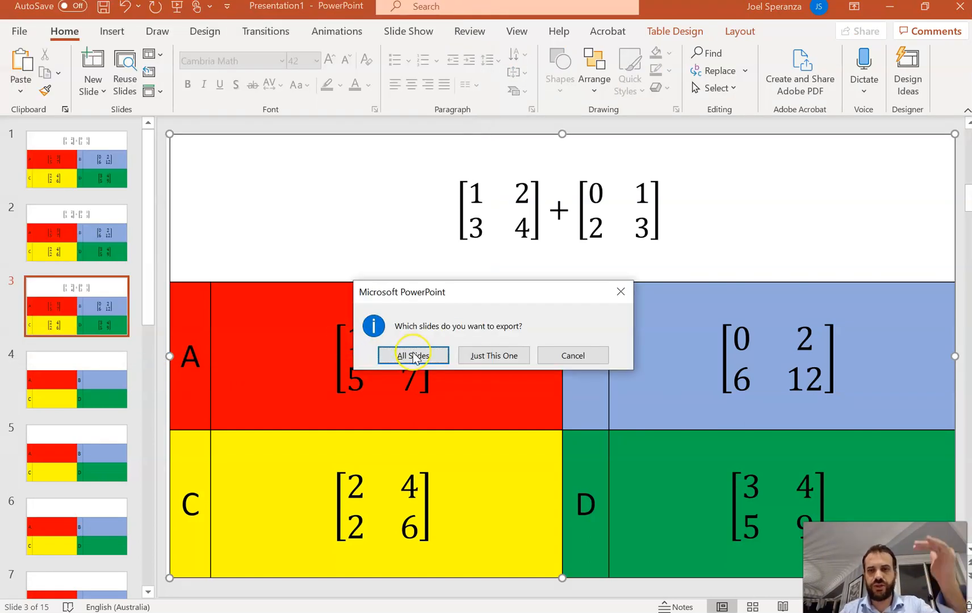
left_click(413, 355)
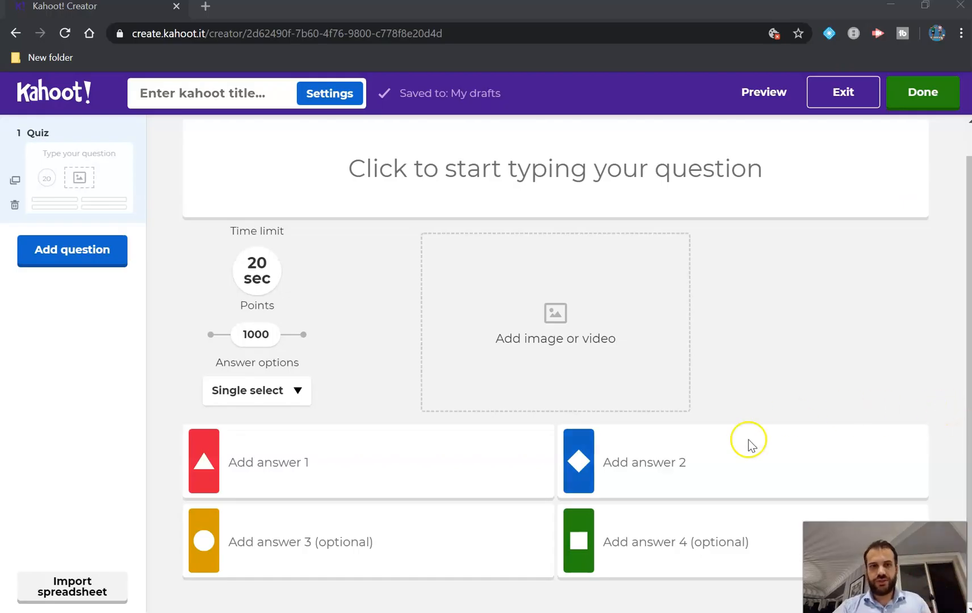
- Label the Kahoot answer tiles A, B, C and D
left_click(268, 462)
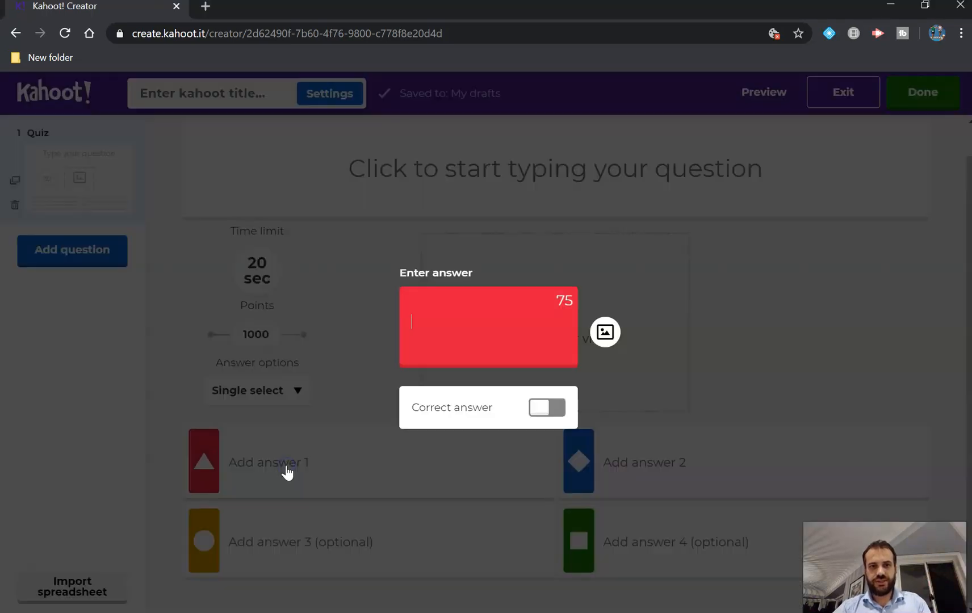
type("A")
left_click(746, 463)
type("B")
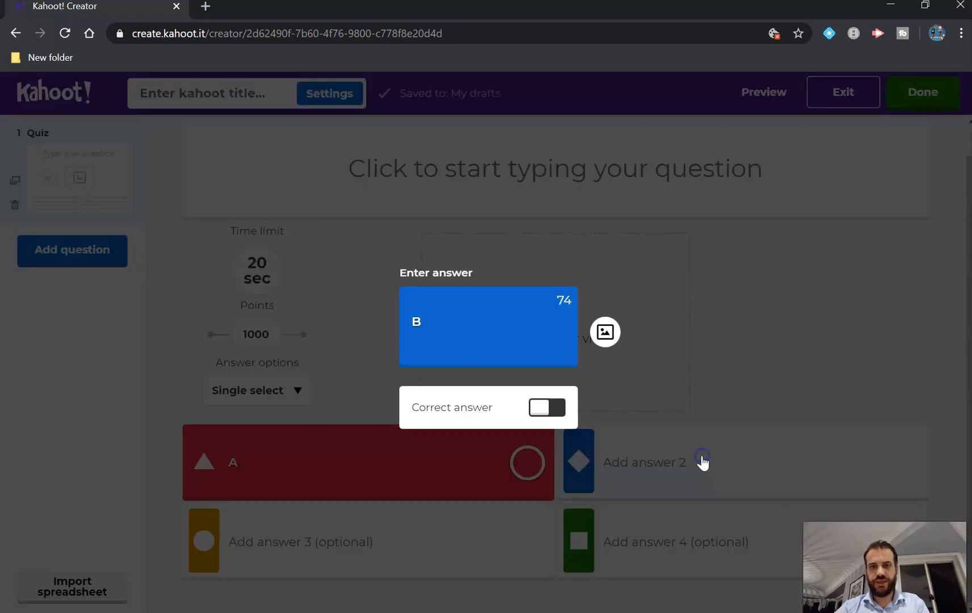
left_click(703, 462)
type("C")
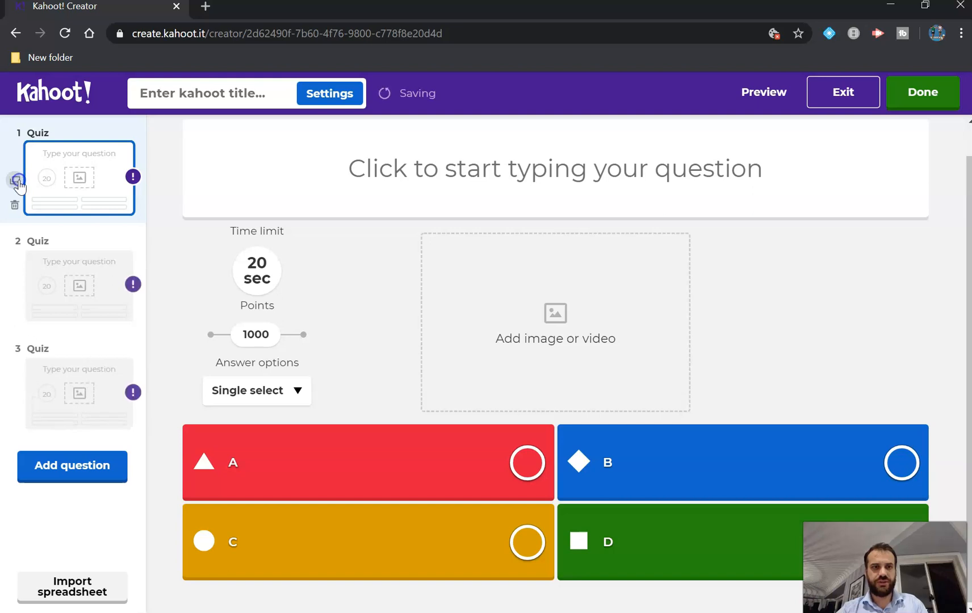
- Duplicate question 1 so the quiz holds four questions
left_click(17, 181)
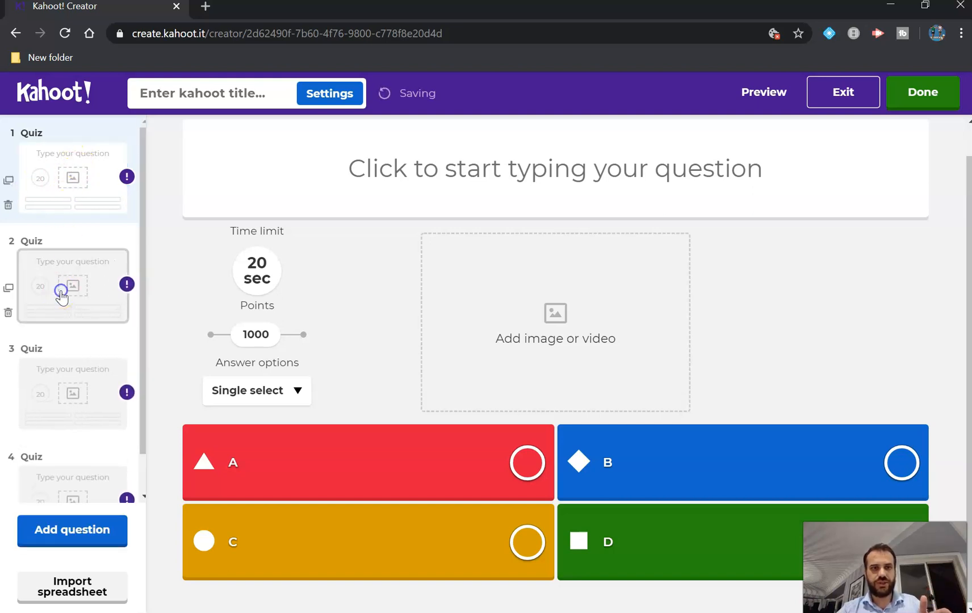
left_click(73, 286)
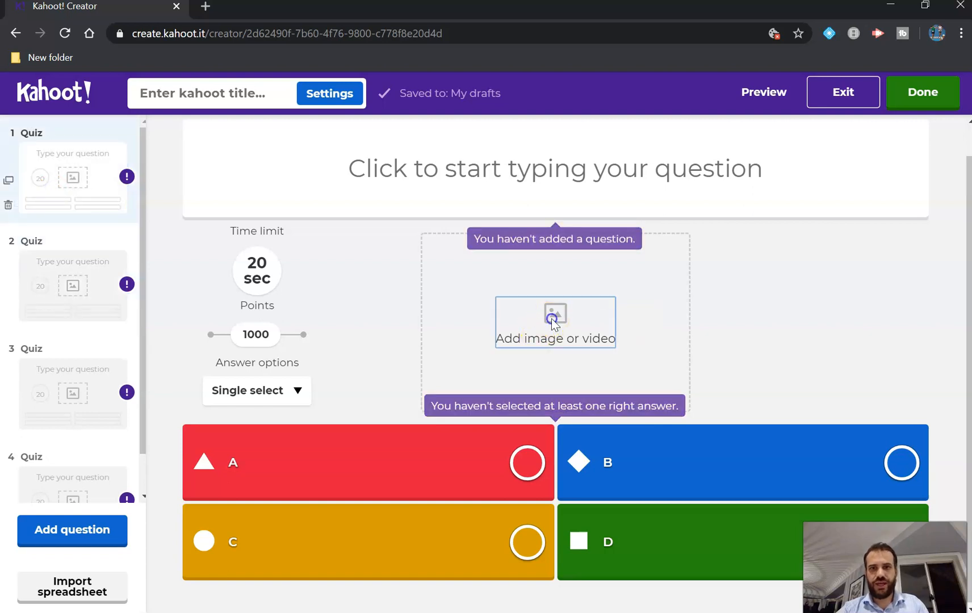
- Upload the exported matrix slide JPEG as the first question's image
left_click(555, 322)
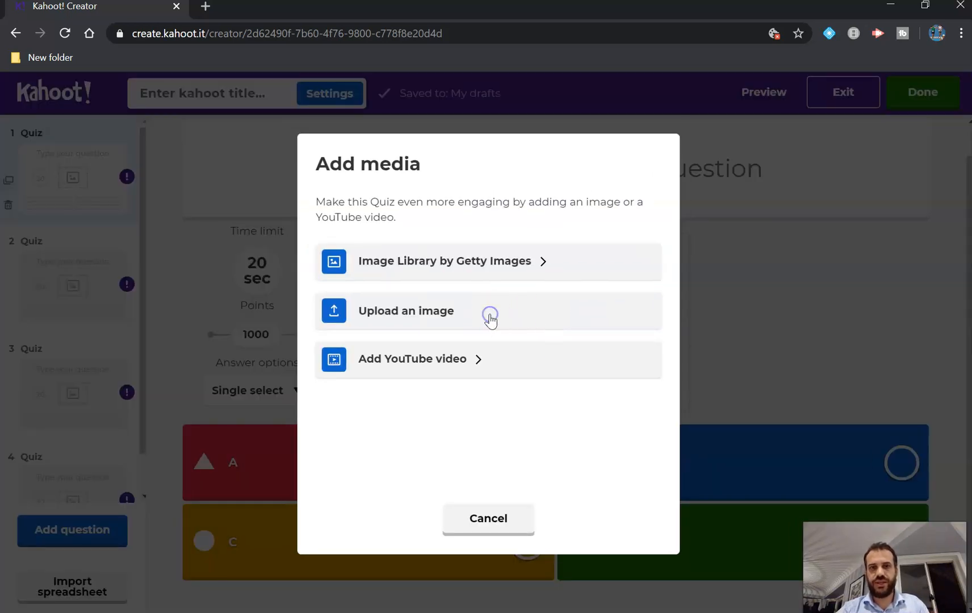
left_click(406, 311)
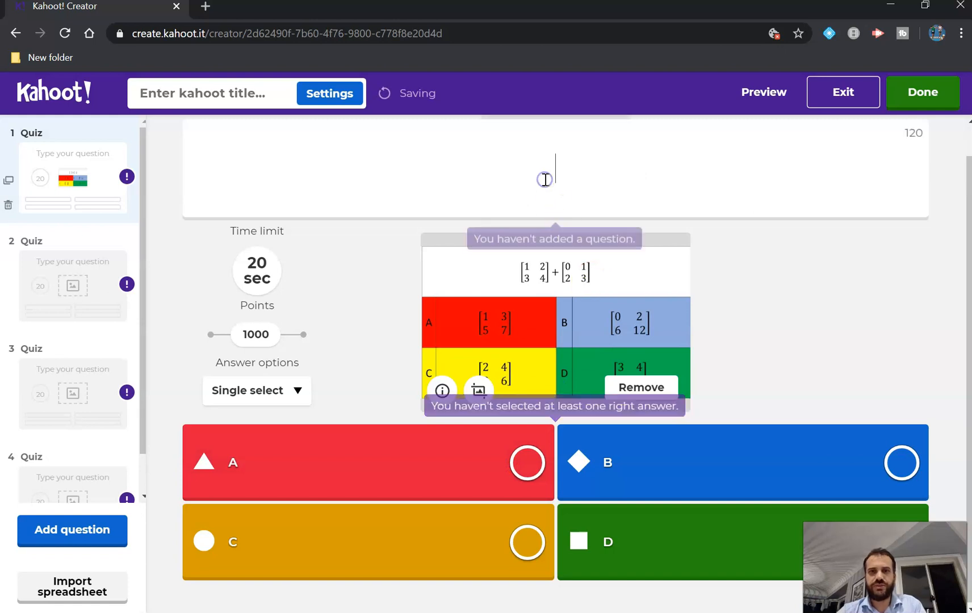
- Title the first question 'Q1' and save the draft
type("Q1")
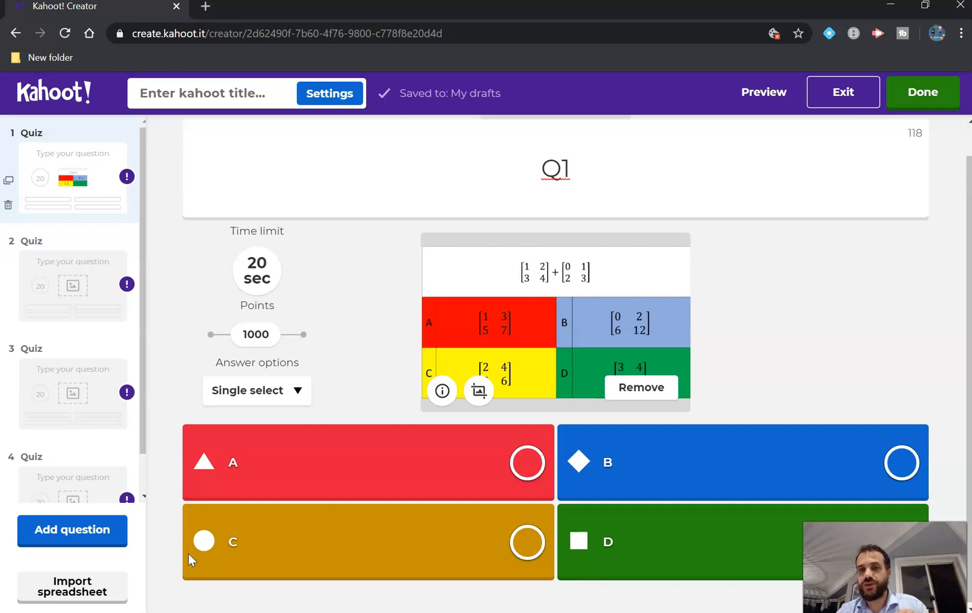
left_click(568, 169)
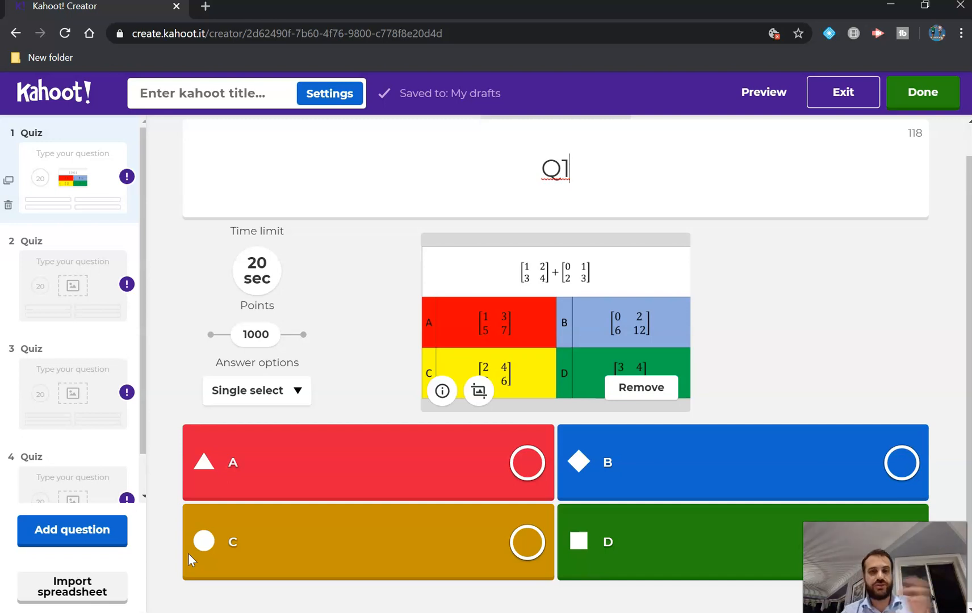
mouse_move(148, 525)
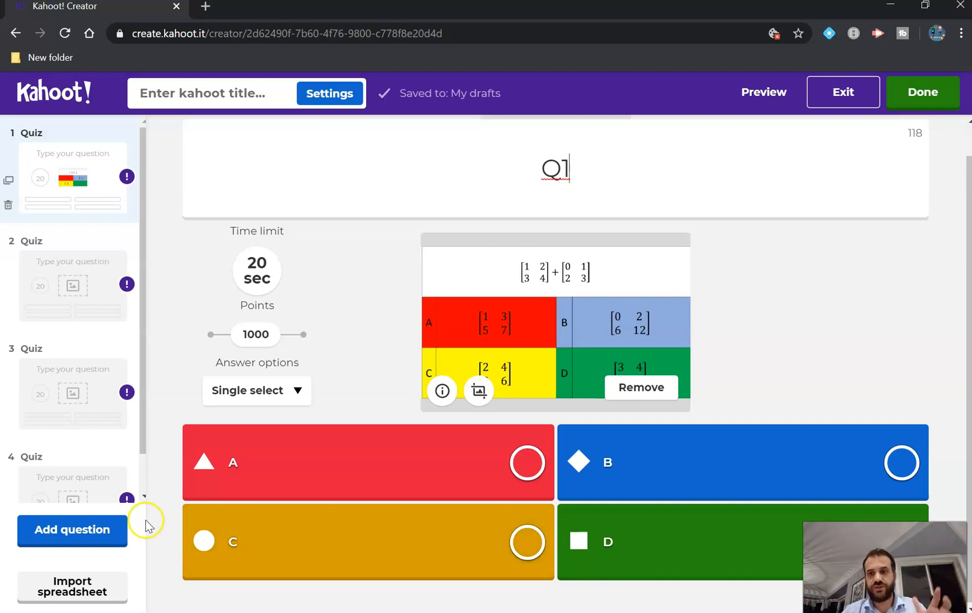